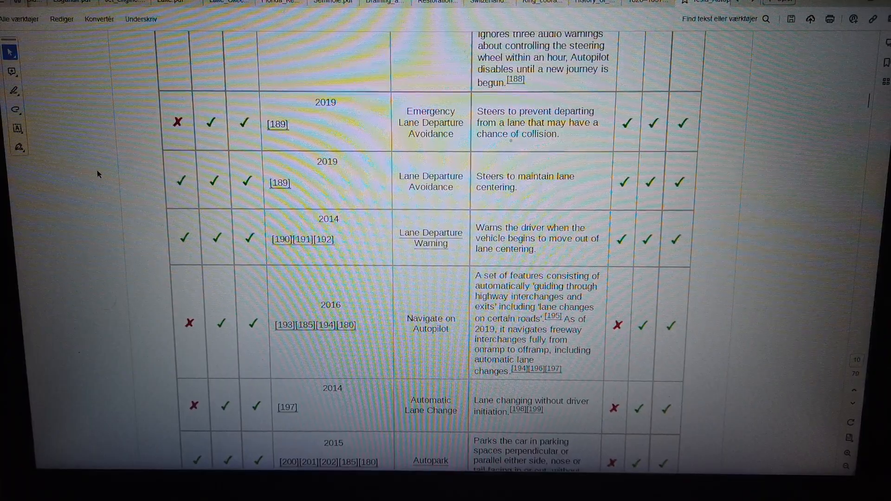
scroll(down, 3)
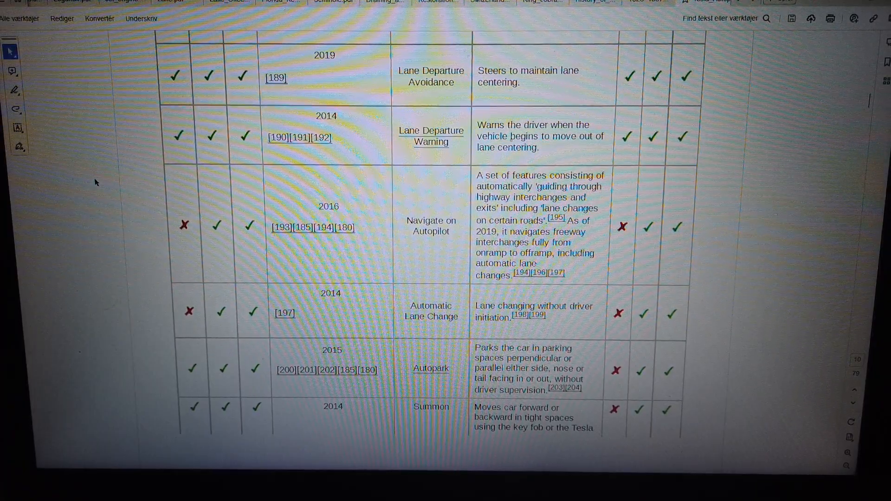
scroll(down, 3)
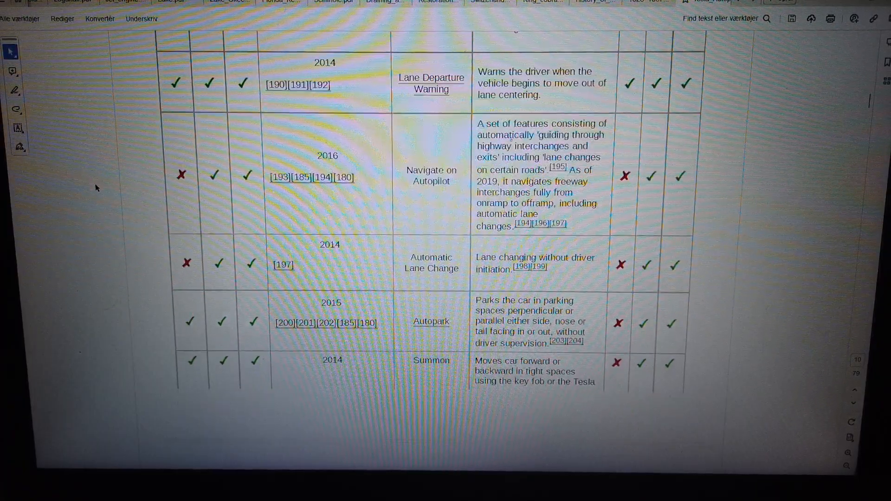
scroll(up, 3)
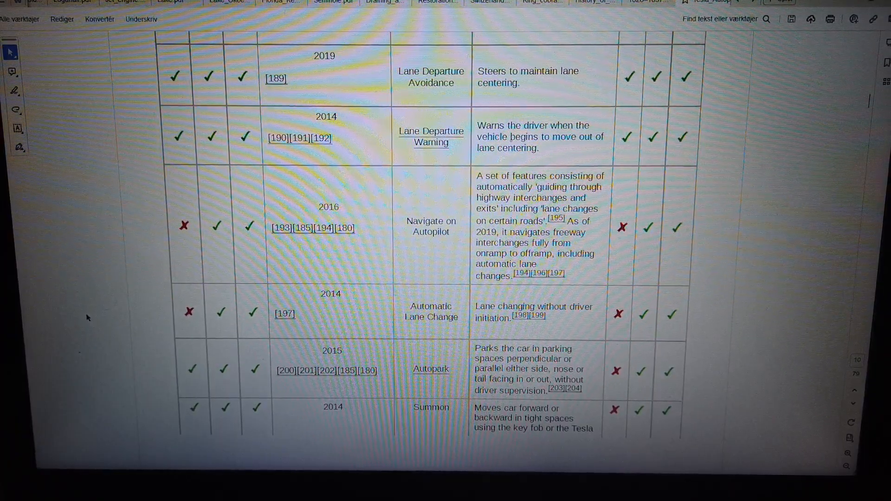
scroll(down, 3)
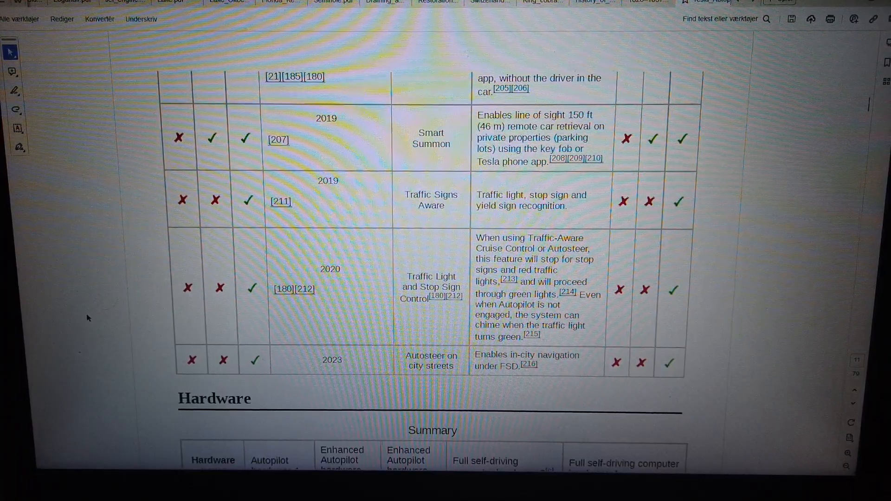
mouse_move(100, 139)
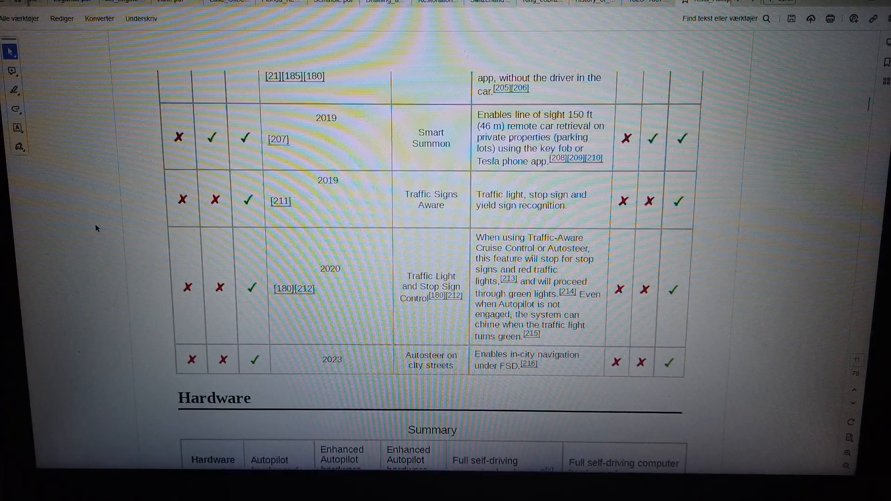
scroll(down, 3)
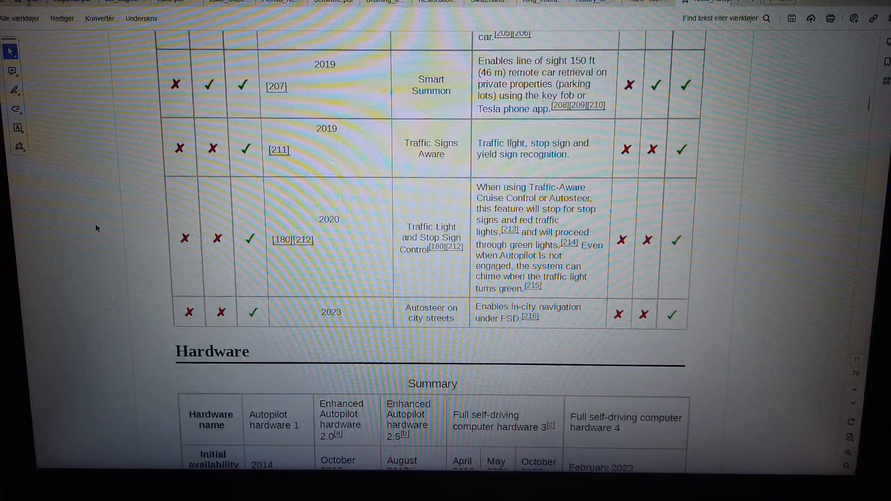
scroll(down, 3)
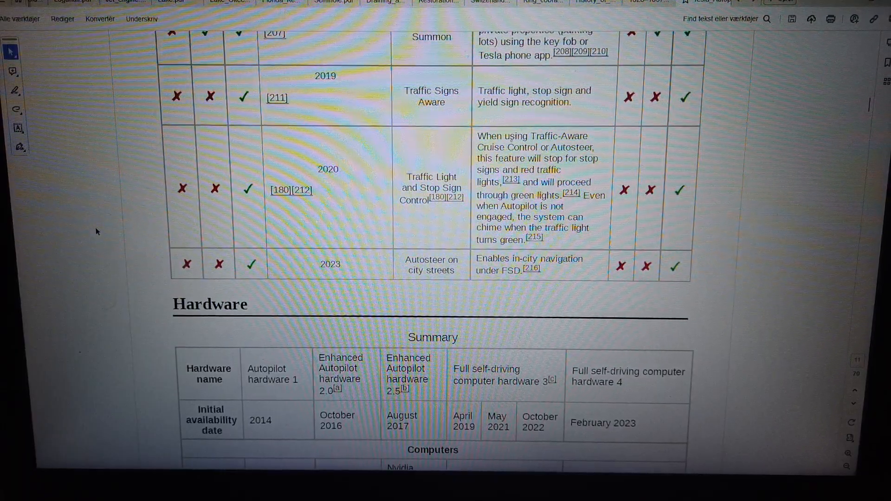
scroll(down, 3)
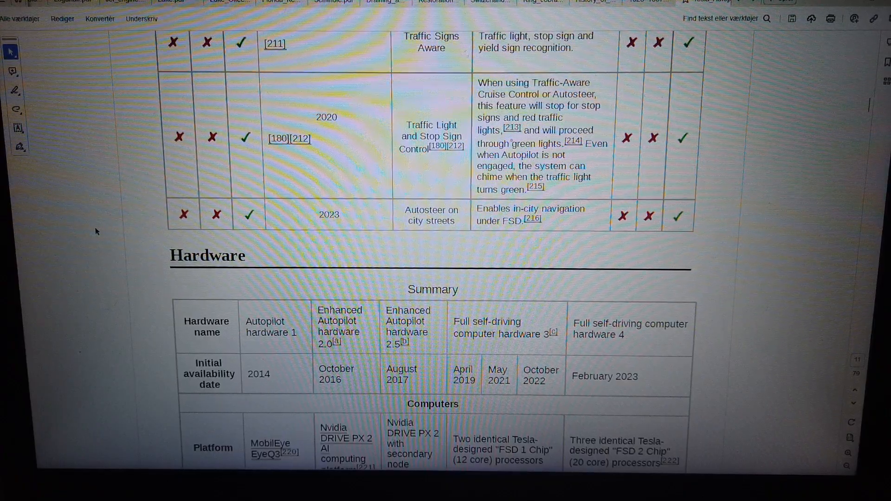
scroll(down, 3)
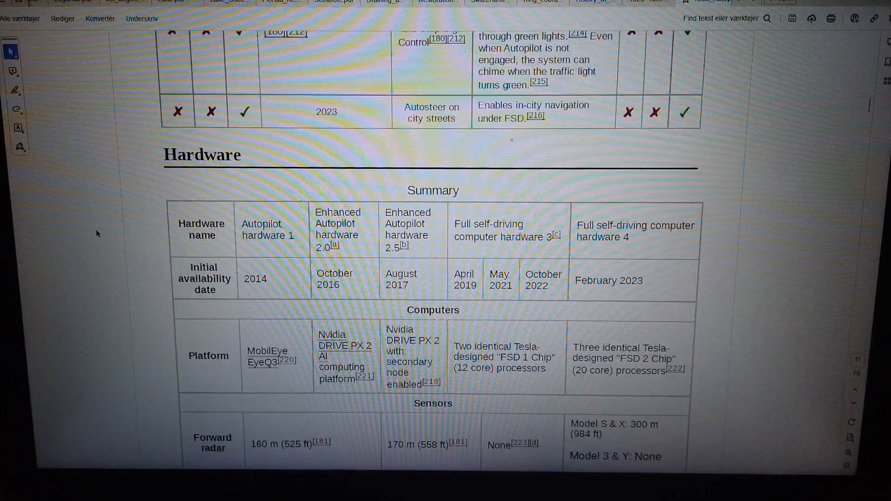
scroll(down, 3)
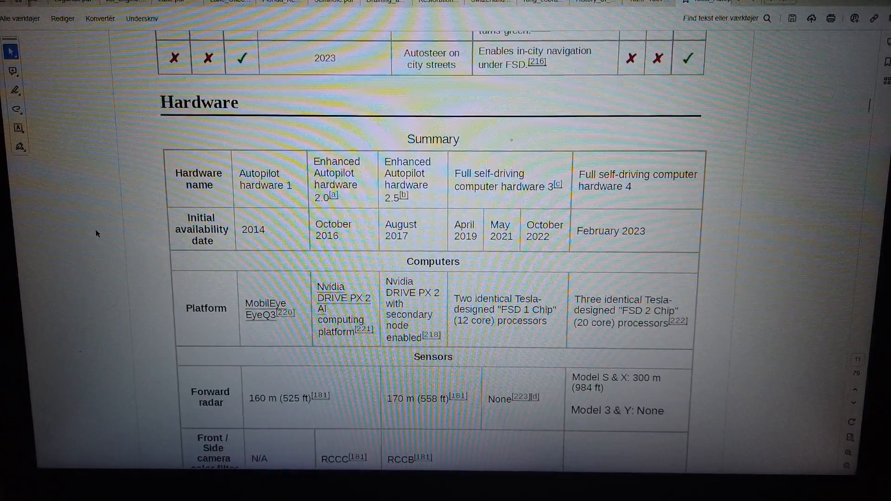
scroll(down, 3)
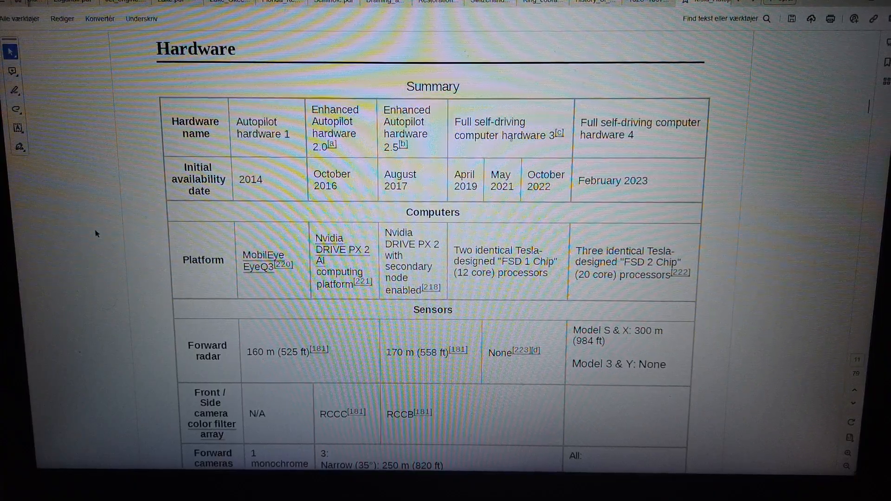
scroll(down, 3)
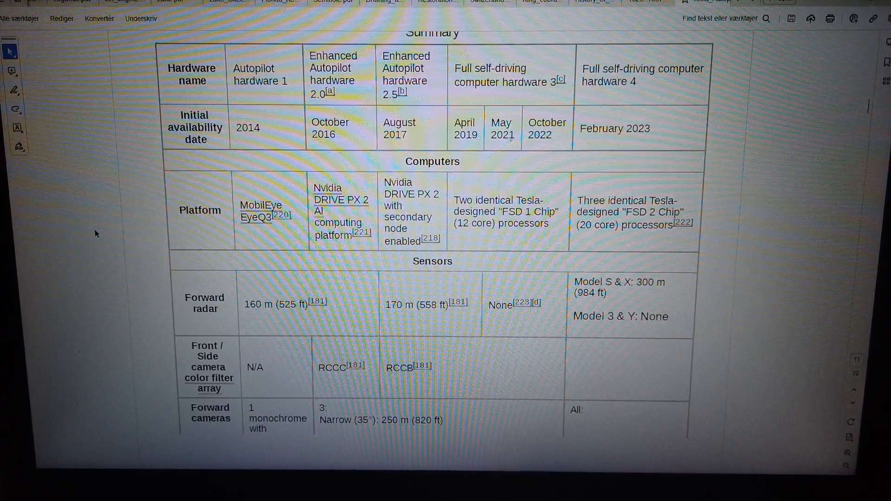
scroll(down, 3)
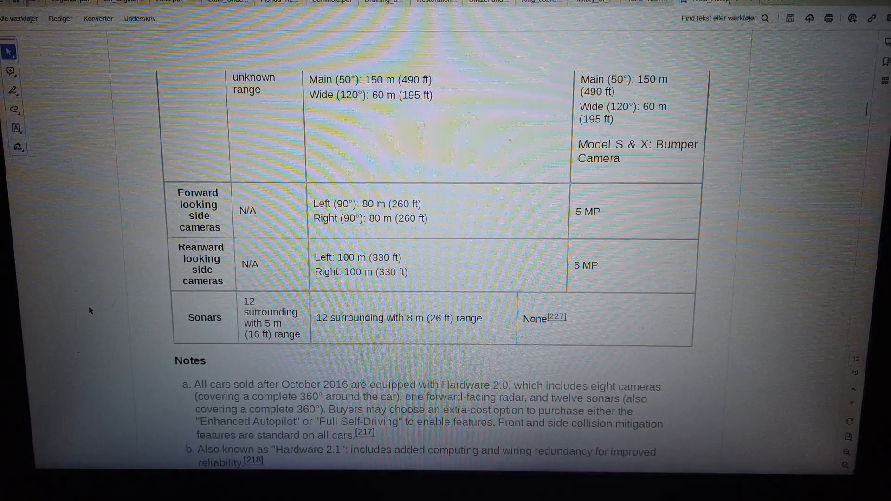
scroll(down, 3)
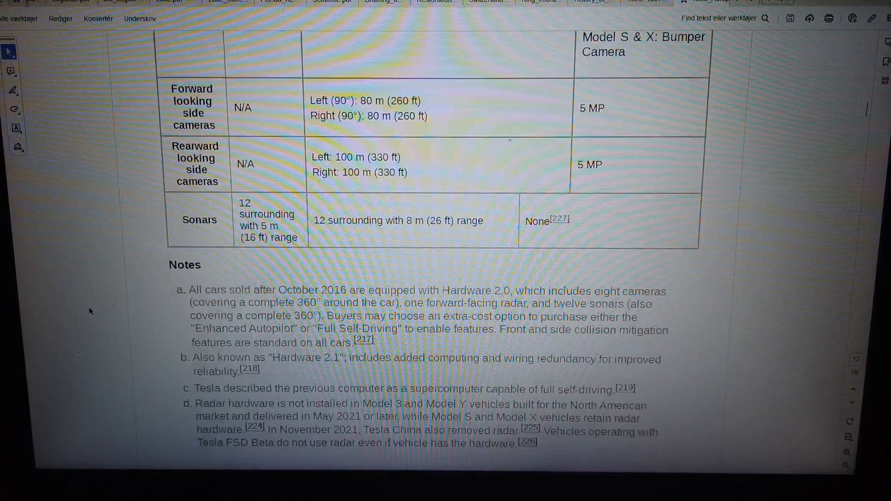
scroll(down, 3)
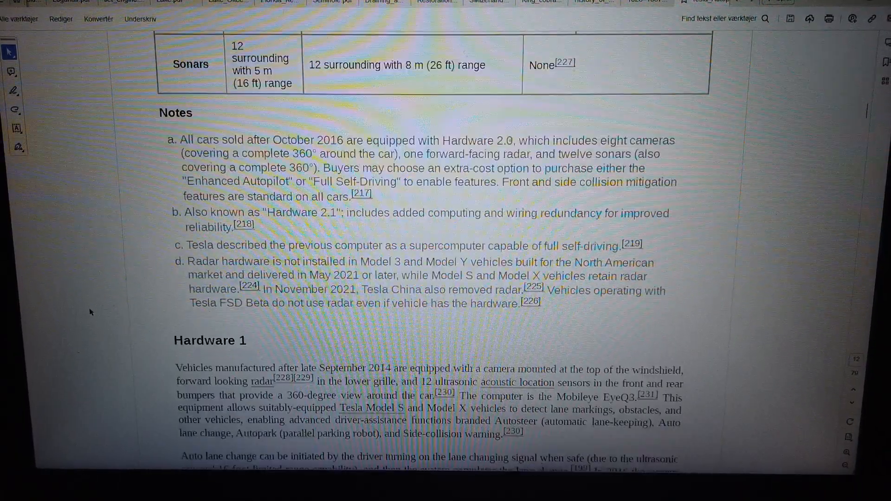
scroll(down, 3)
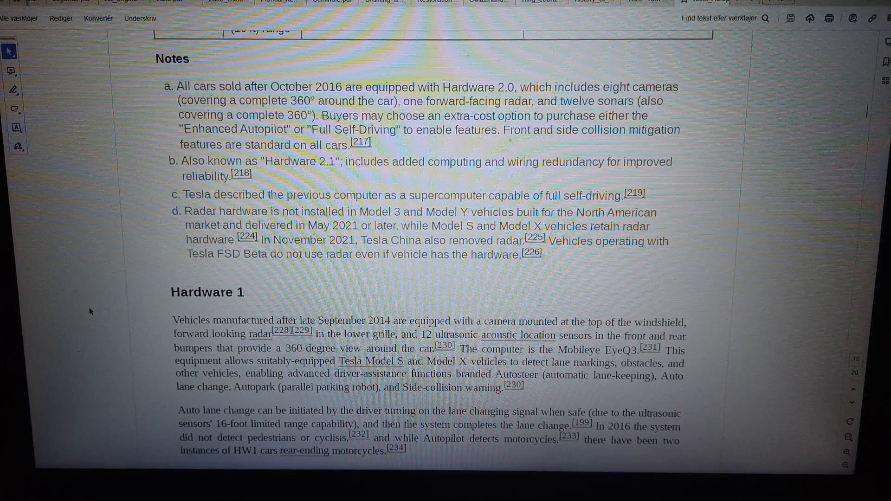
mouse_move(109, 208)
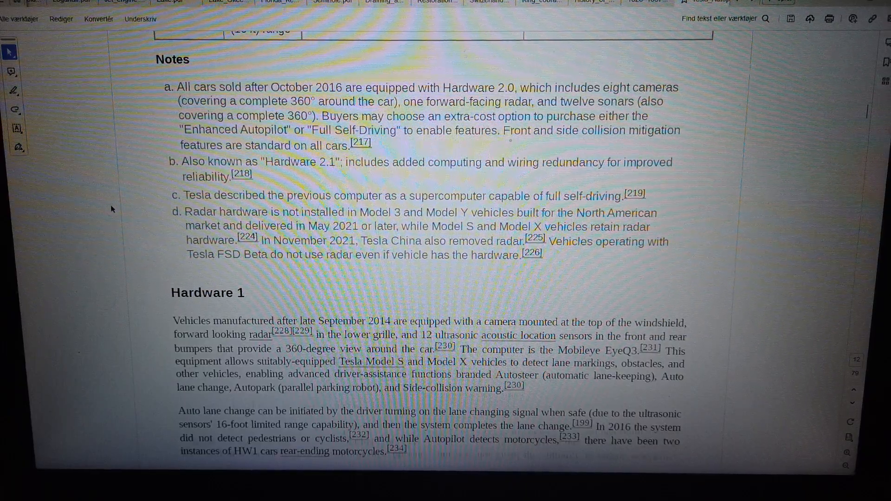
scroll(down, 3)
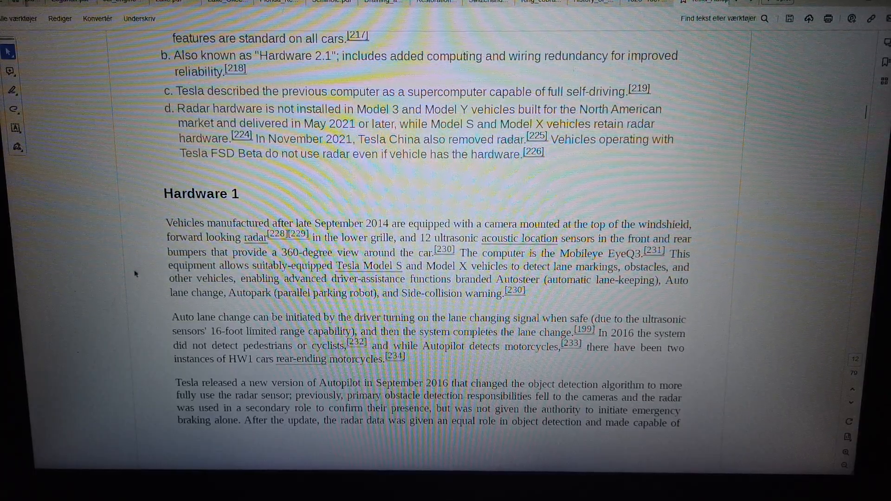
mouse_move(87, 300)
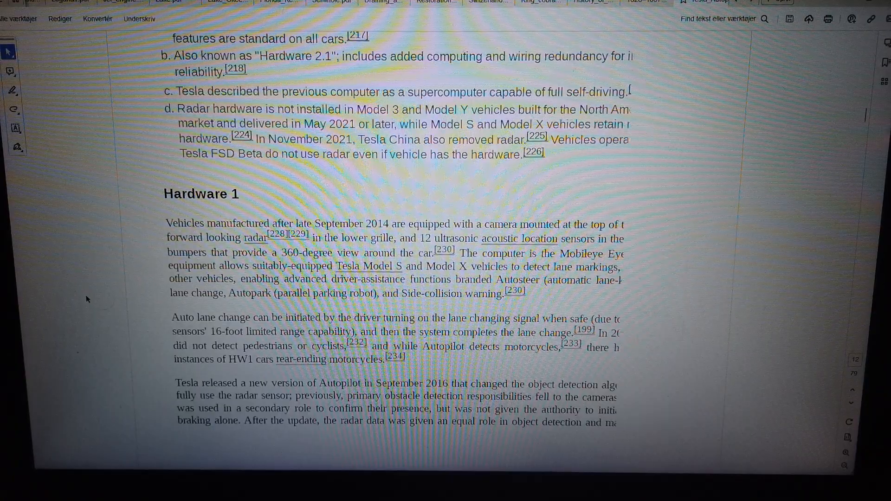
scroll(down, 3)
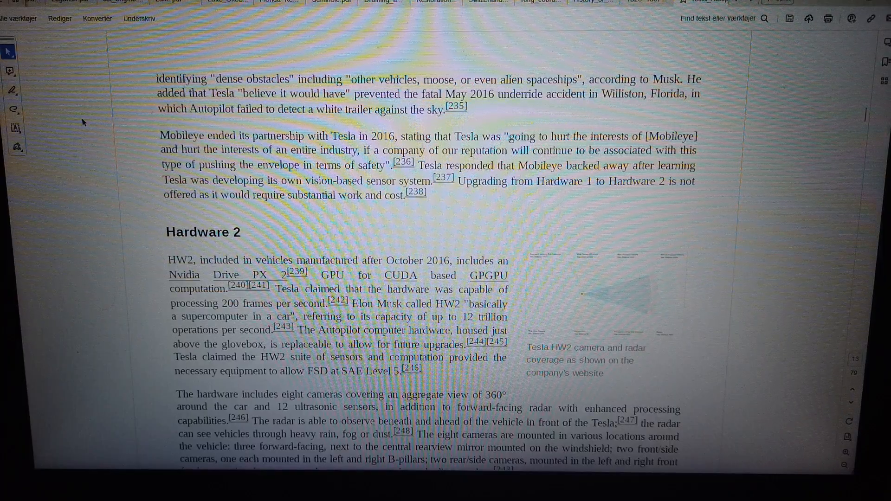
mouse_move(107, 205)
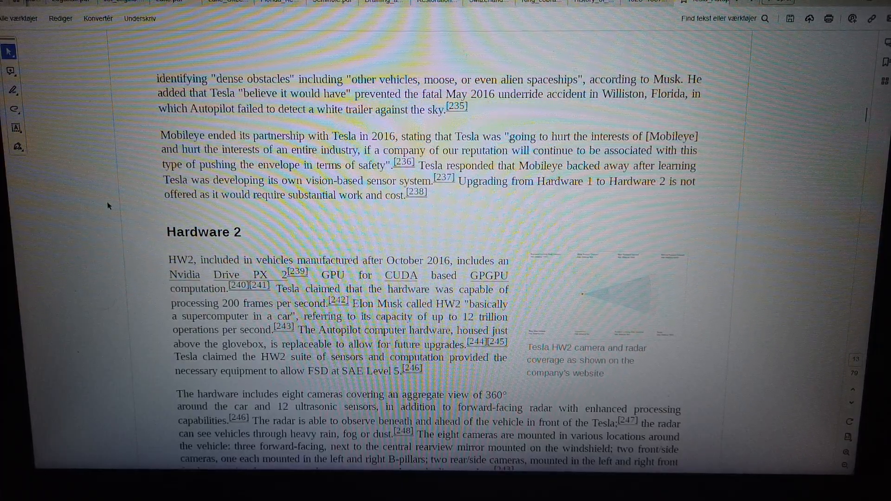
scroll(down, 3)
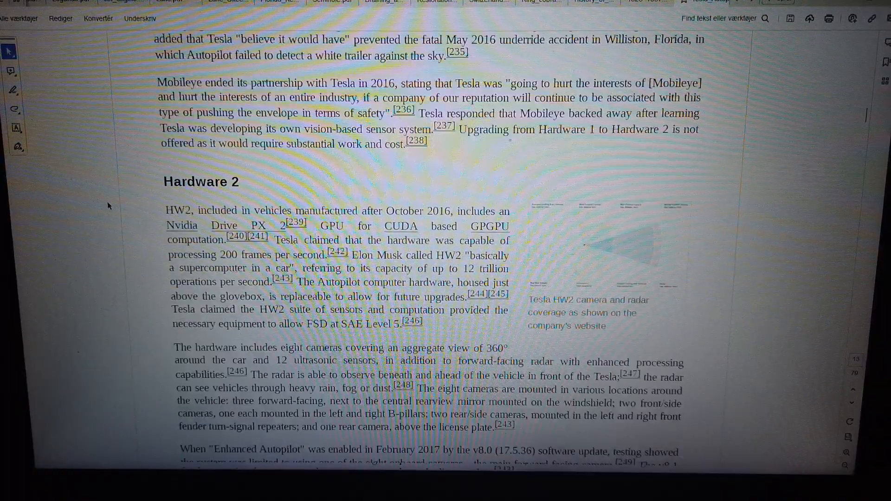
scroll(down, 3)
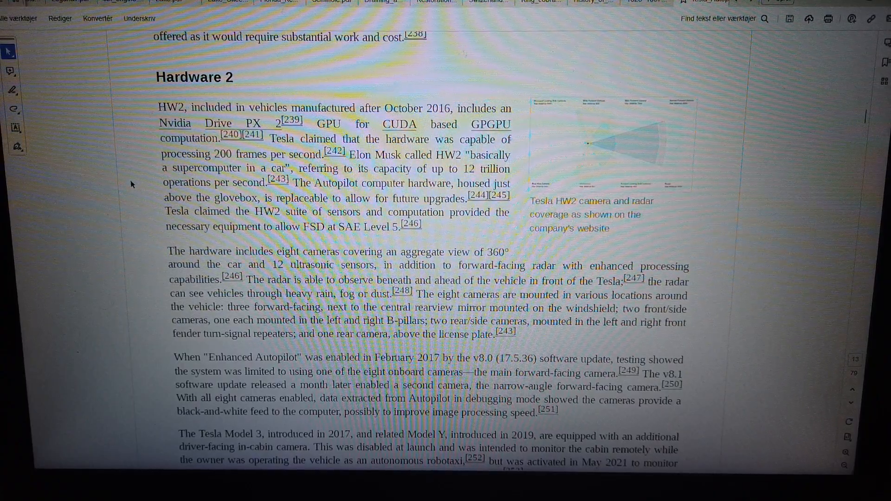
mouse_move(136, 225)
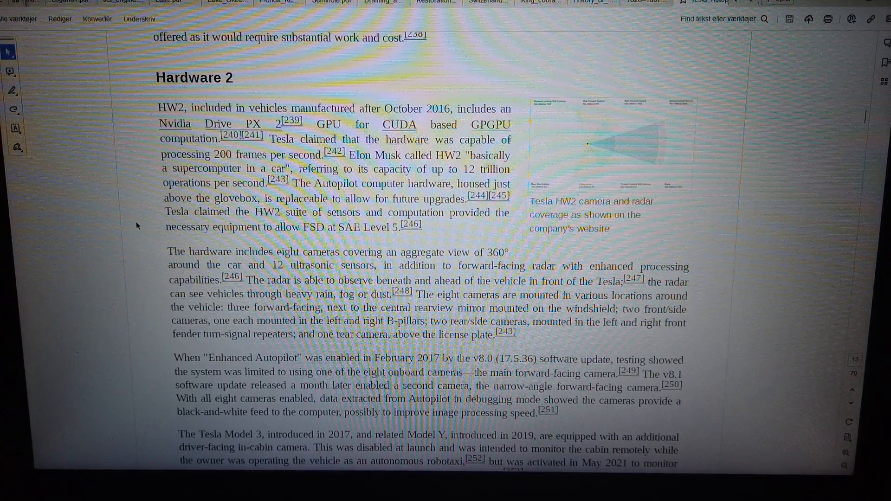
scroll(up, 3)
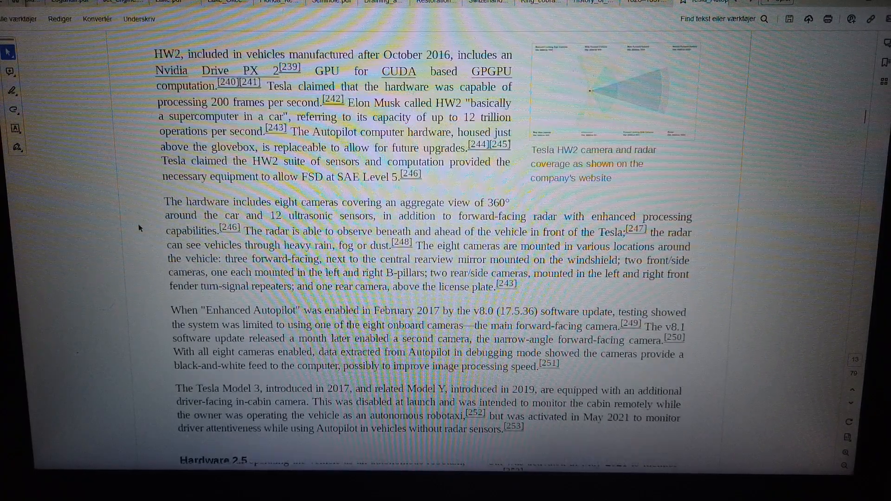
scroll(down, 3)
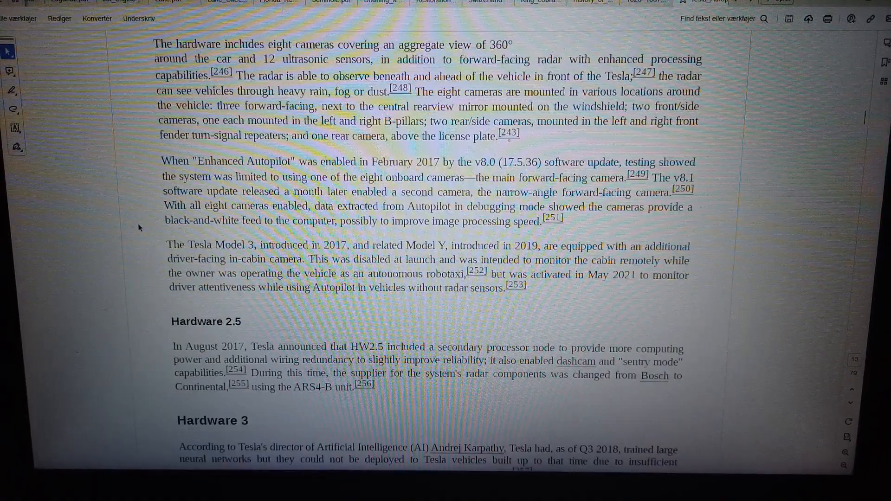
mouse_move(114, 70)
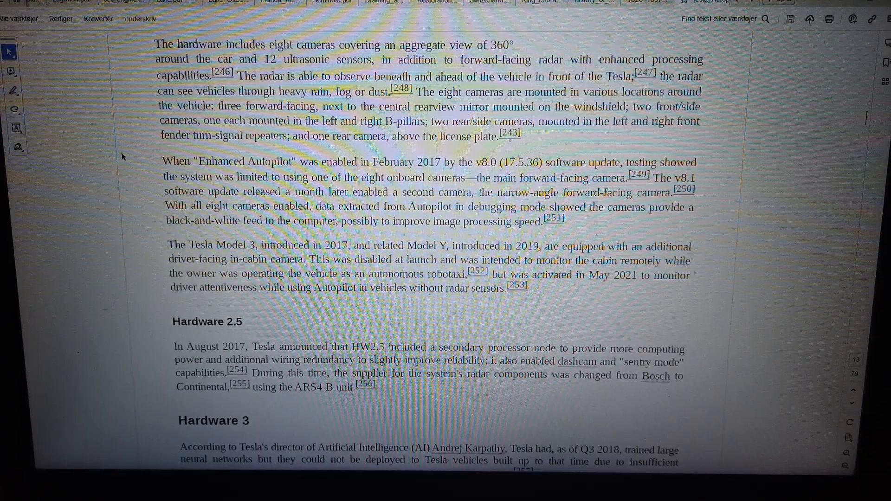
scroll(down, 3)
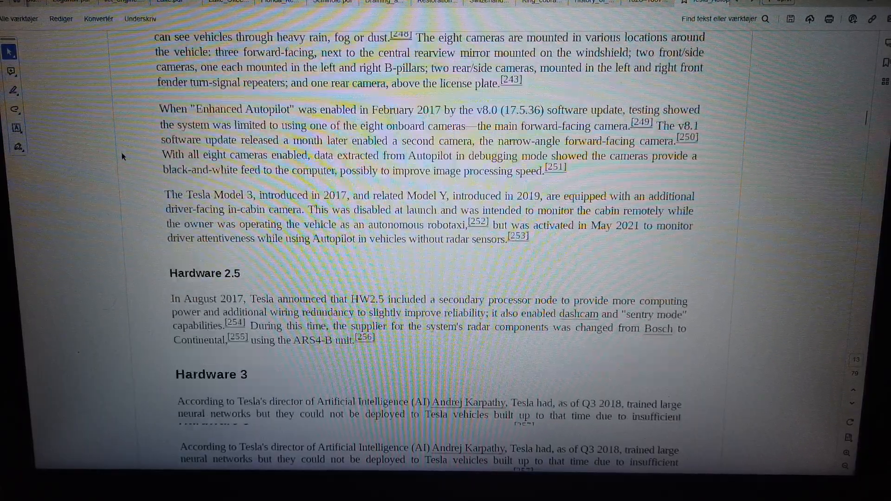
scroll(down, 3)
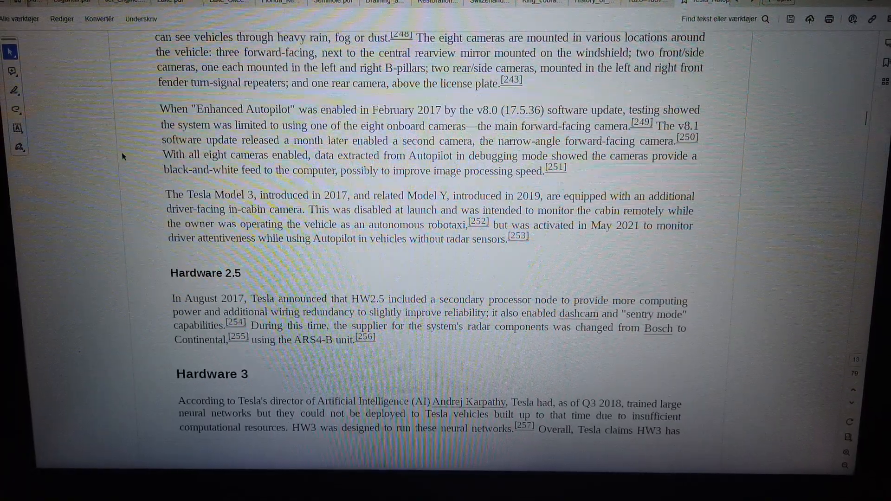